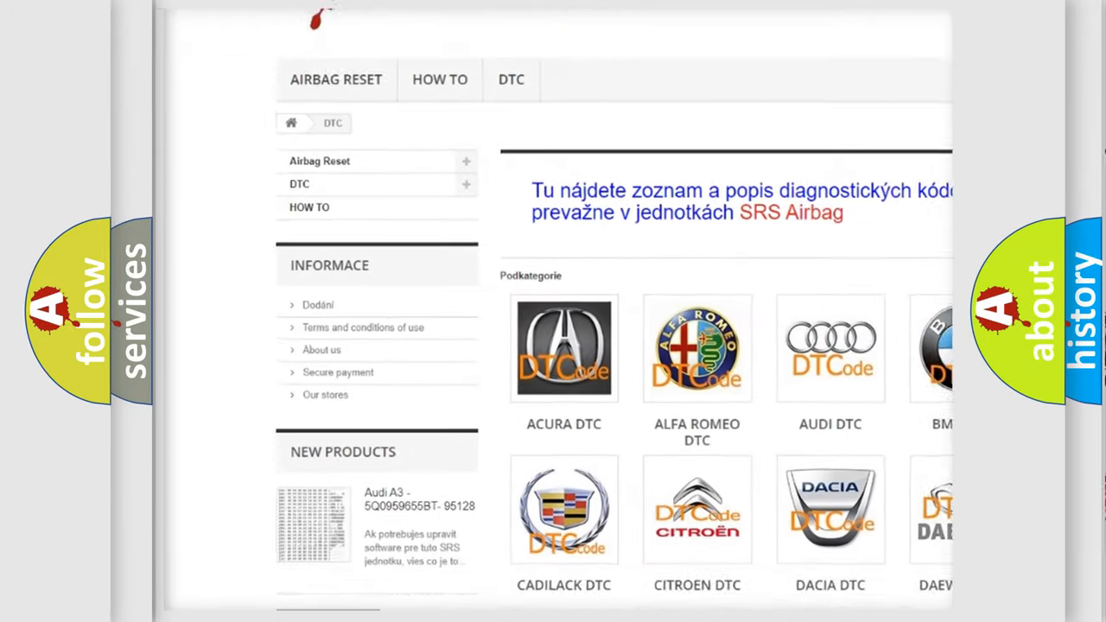
scroll(down, 3)
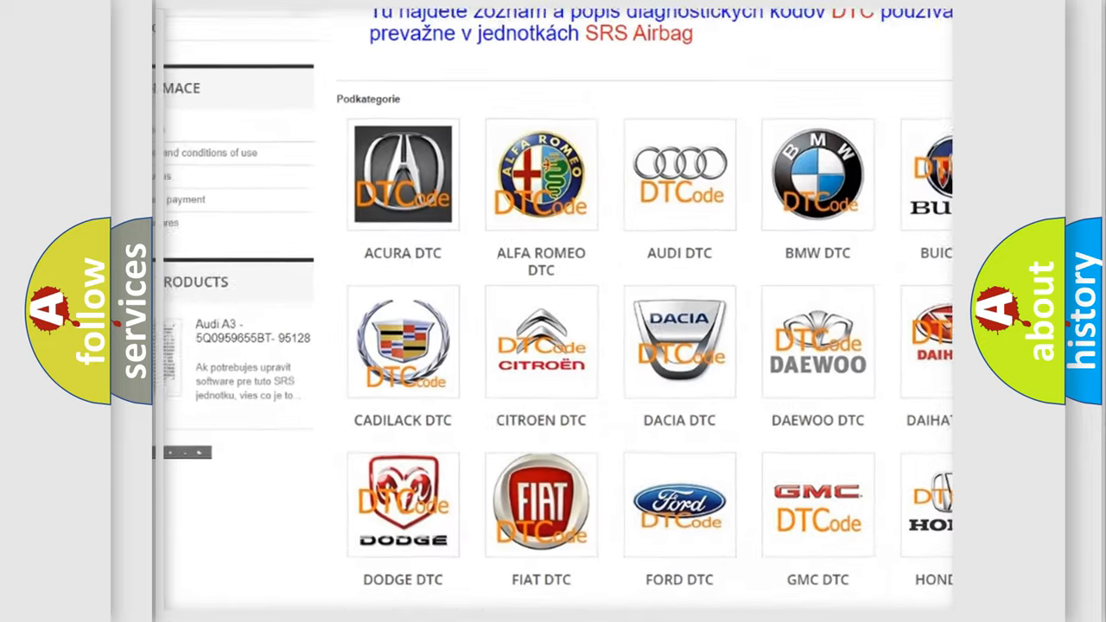
scroll(down, 3)
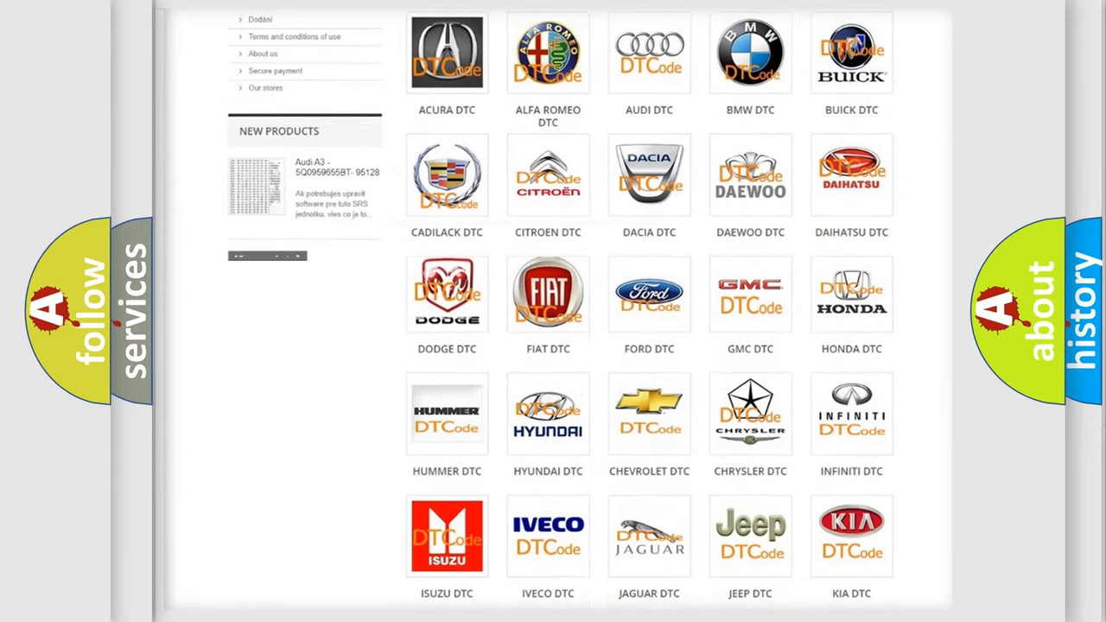
scroll(down, 3)
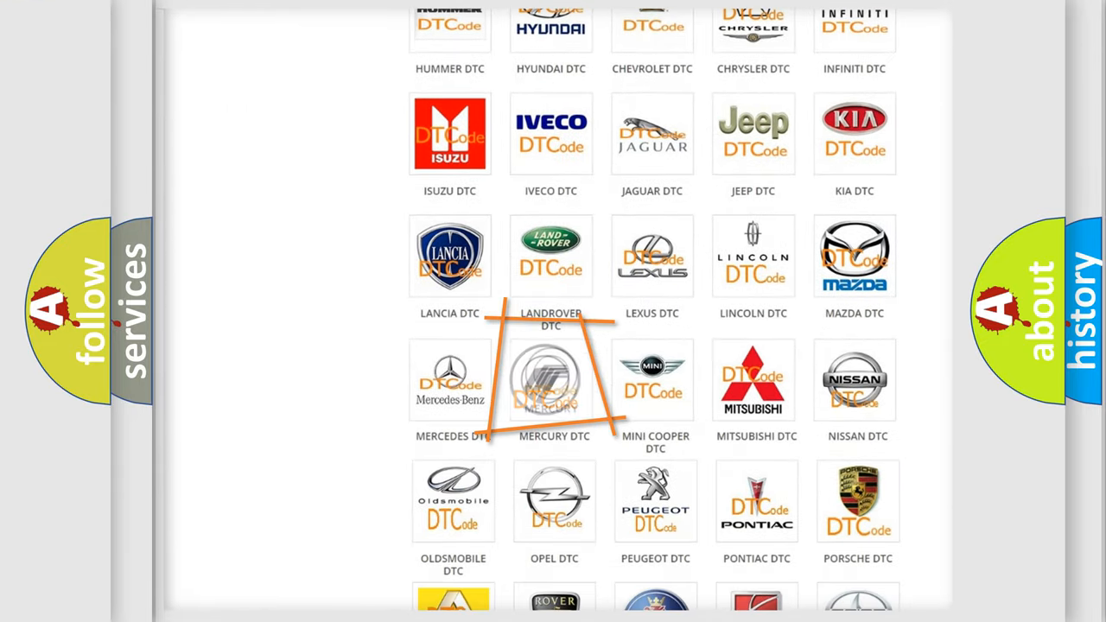